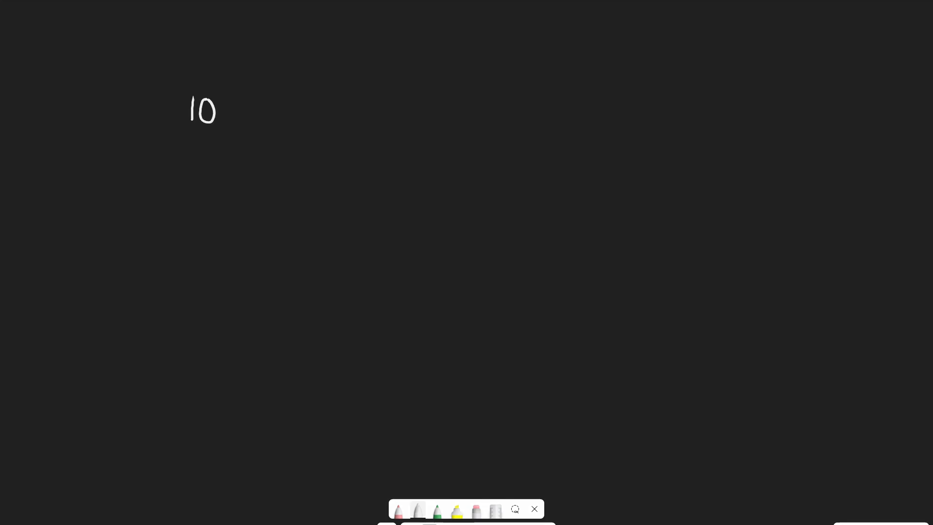
Step: Add 'N' after 10 and sketch a white hand outline with fingers below it
{"action": "left_click_drag", "start_coordinate": [234, 98], "coordinate": [244, 128]}
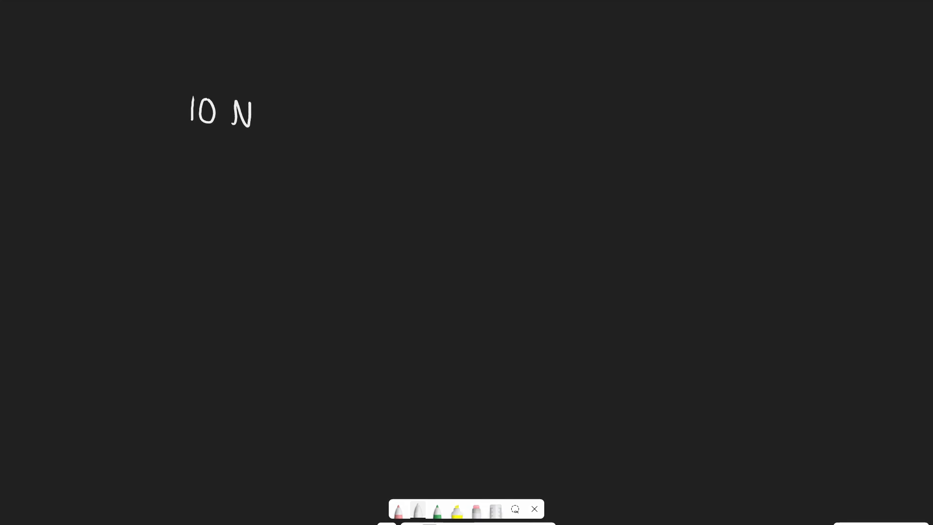
{"action": "left_click_drag", "start_coordinate": [318, 140], "coordinate": [347, 164]}
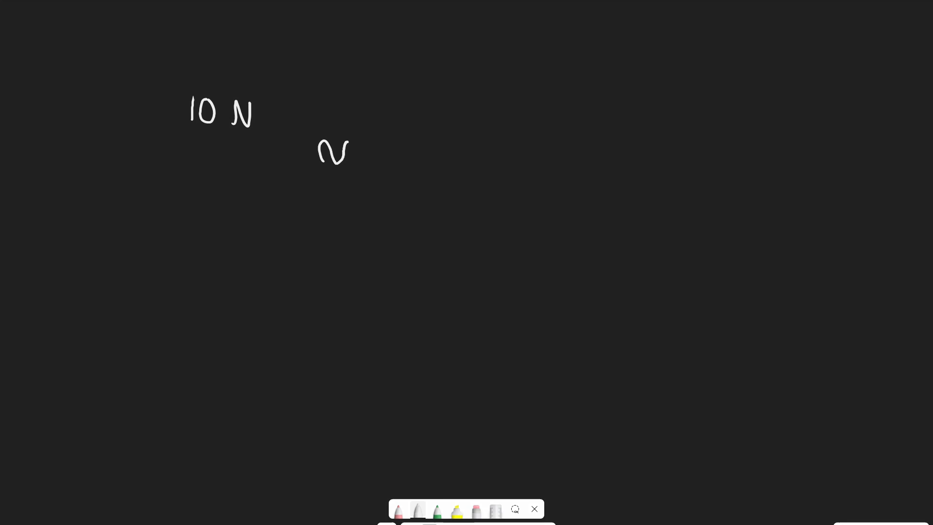
{"action": "left_click_drag", "start_coordinate": [348, 154], "coordinate": [376, 155]}
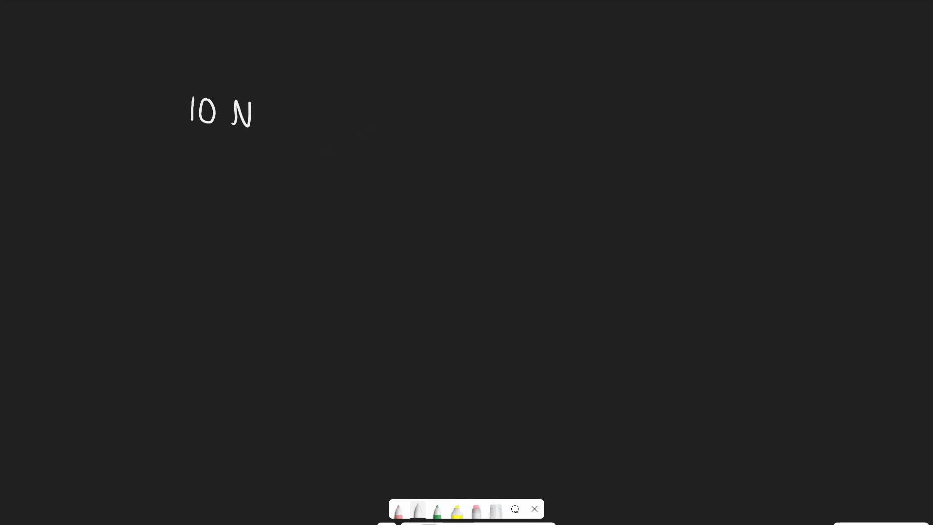
{"action": "left_click_drag", "start_coordinate": [303, 199], "coordinate": [354, 161]}
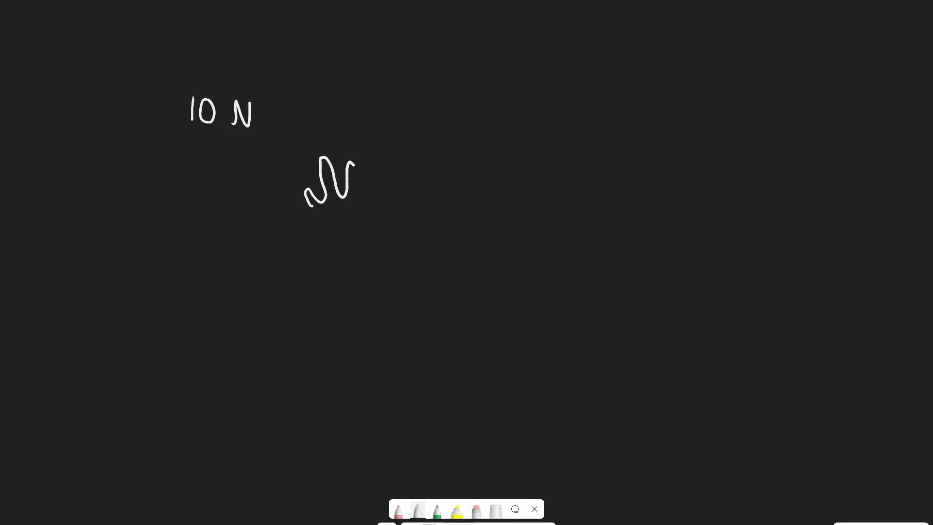
{"action": "left_click_drag", "start_coordinate": [351, 167], "coordinate": [384, 197]}
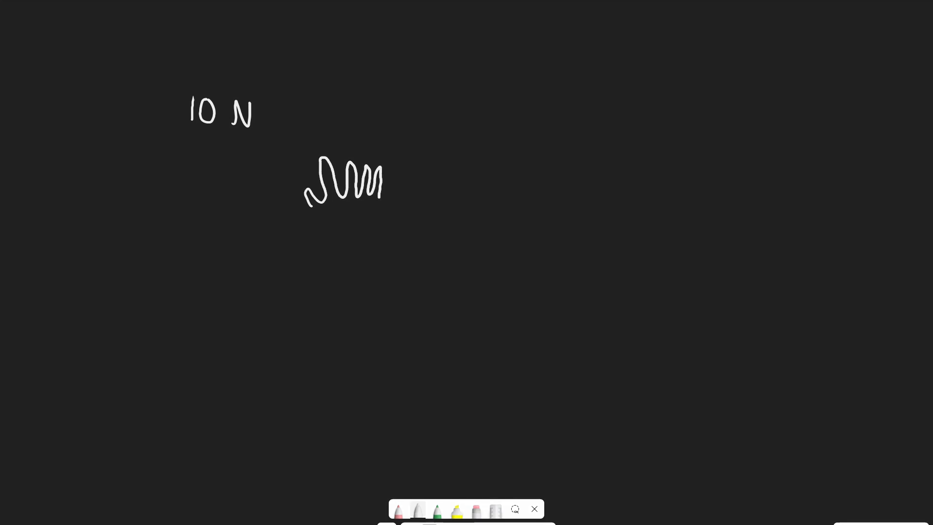
{"action": "left_click_drag", "start_coordinate": [376, 188], "coordinate": [361, 244]}
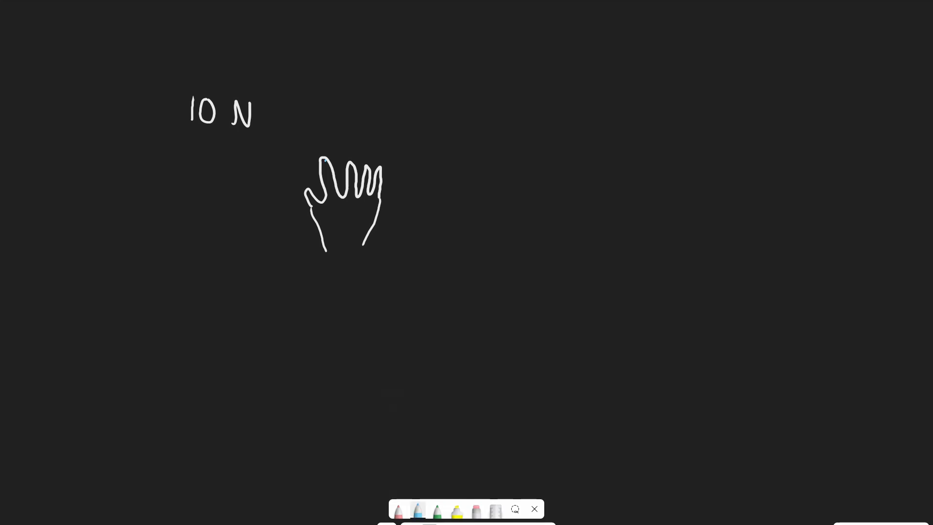
{"action": "left_click_drag", "start_coordinate": [310, 179], "coordinate": [369, 238]}
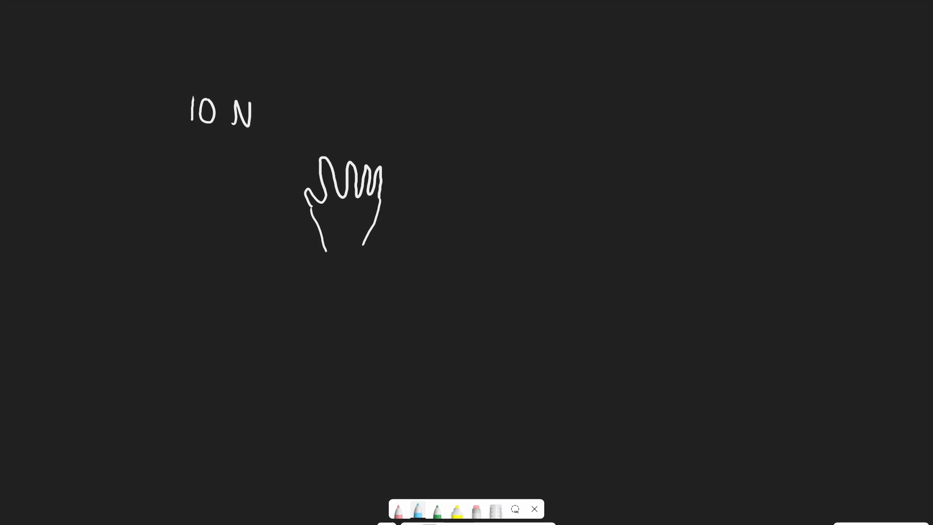
{"action": "left_click", "coordinate": [397, 509]}
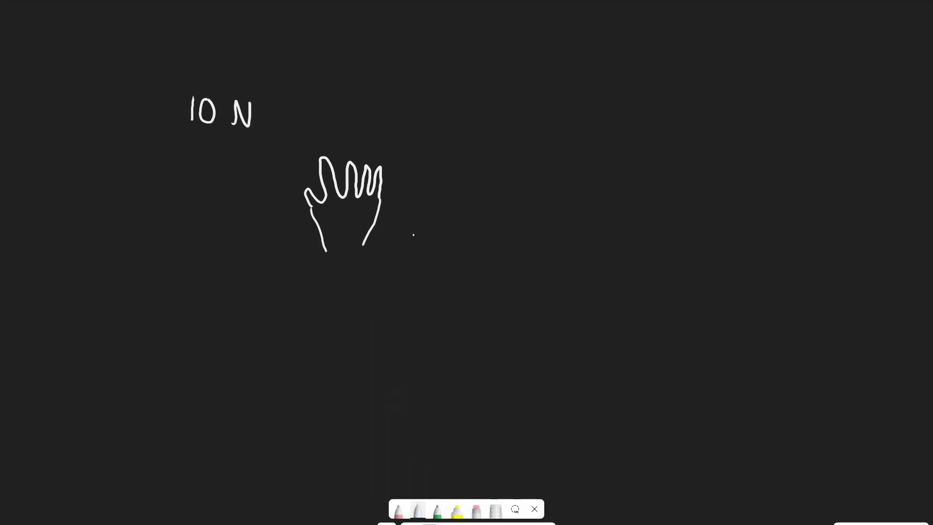
Step: Draw a slanted white line right of the hand and switch to green ink
{"action": "left_click_drag", "start_coordinate": [413, 236], "coordinate": [487, 211]}
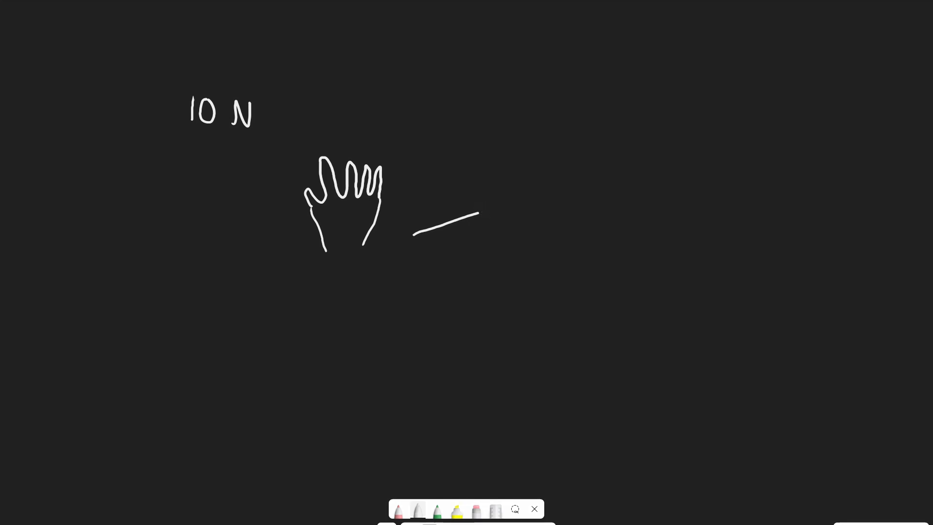
{"action": "left_click", "coordinate": [436, 513]}
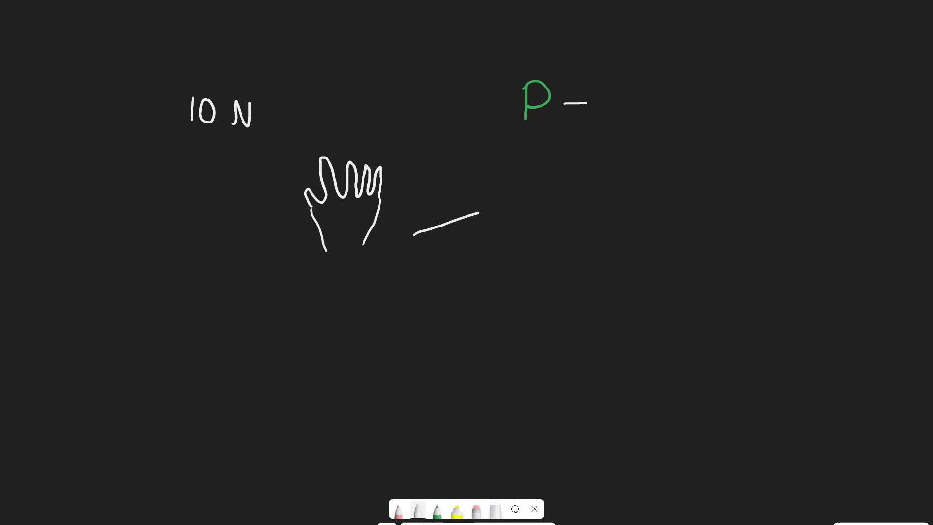
Step: Write a red F over A to complete P = F/A, noting 5N
{"action": "left_click", "coordinate": [399, 510]}
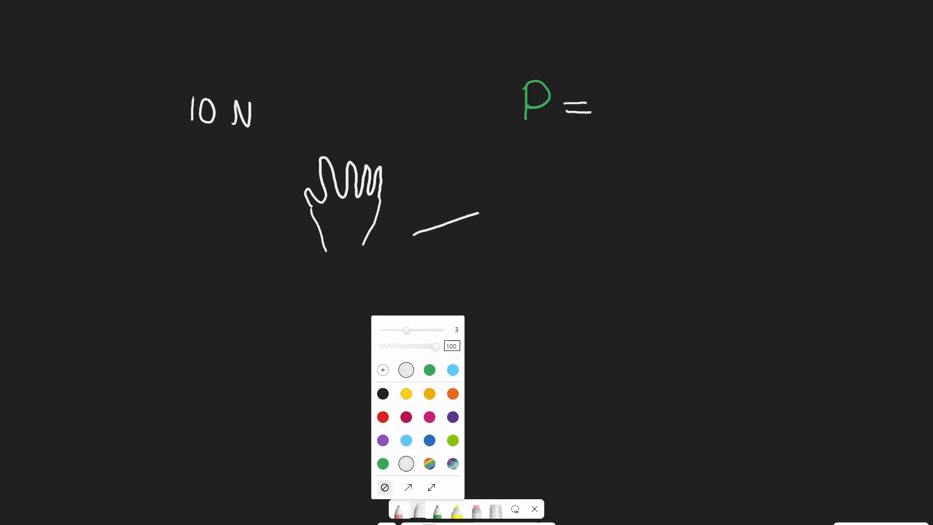
{"action": "type", "text": "F"}
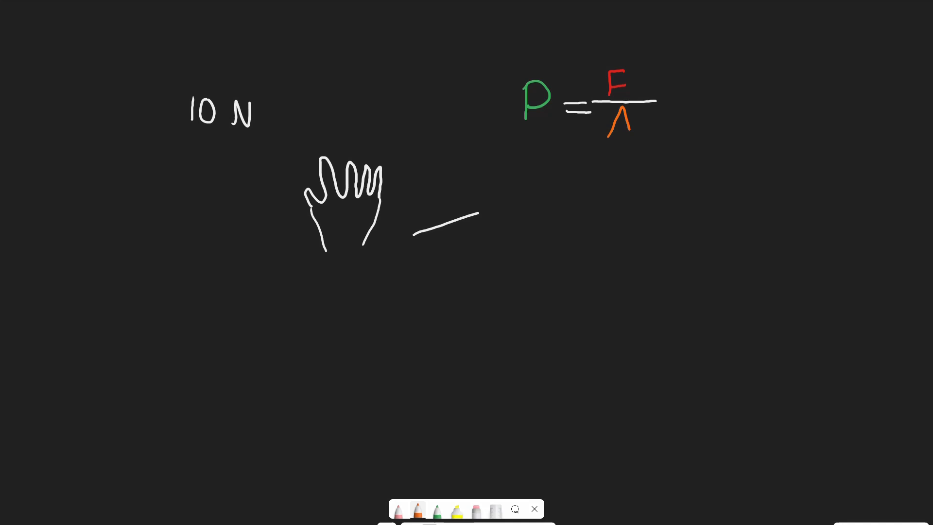
{"action": "left_click_drag", "start_coordinate": [608, 122], "coordinate": [631, 119]}
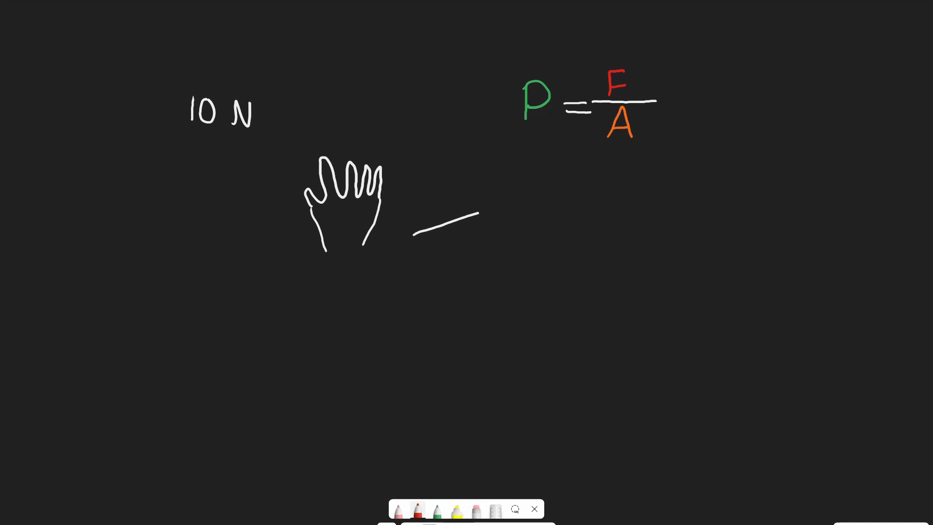
{"action": "type", "text": "5"}
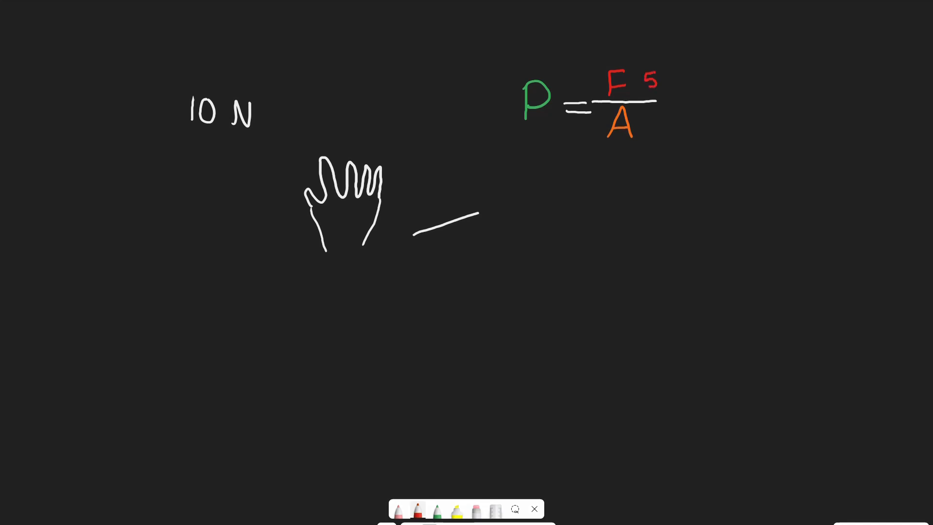
Step: Draw an orange downward arrow beside A and write 'Pa' in green below
{"action": "left_click", "coordinate": [398, 509]}
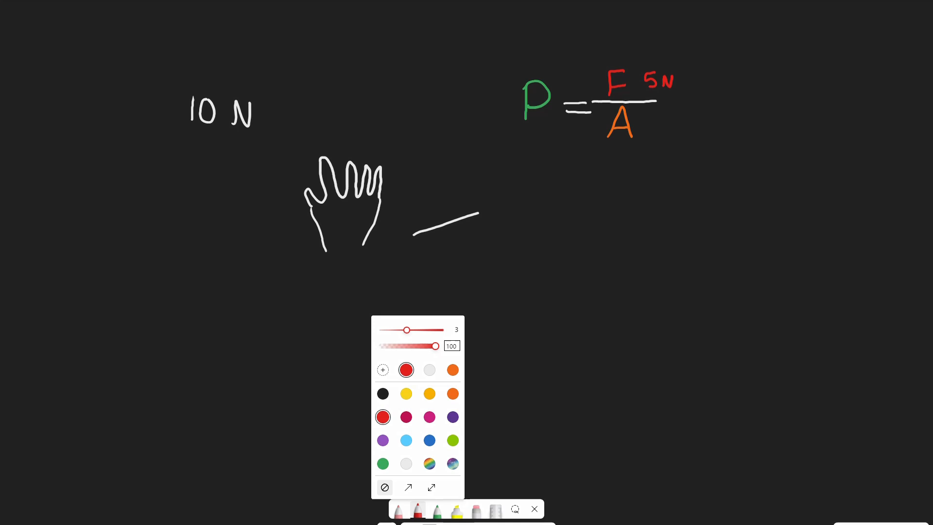
{"action": "left_click", "coordinate": [453, 369]}
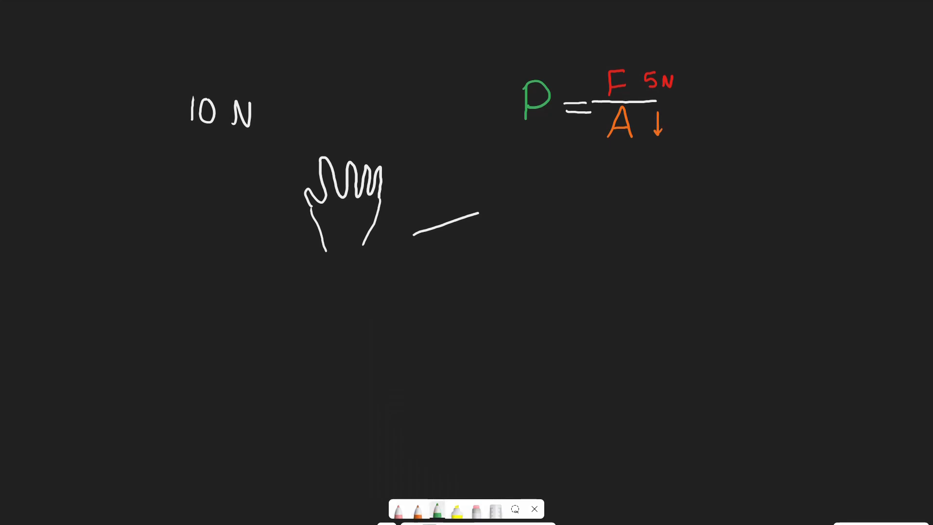
{"action": "left_click_drag", "start_coordinate": [503, 113], "coordinate": [506, 32]}
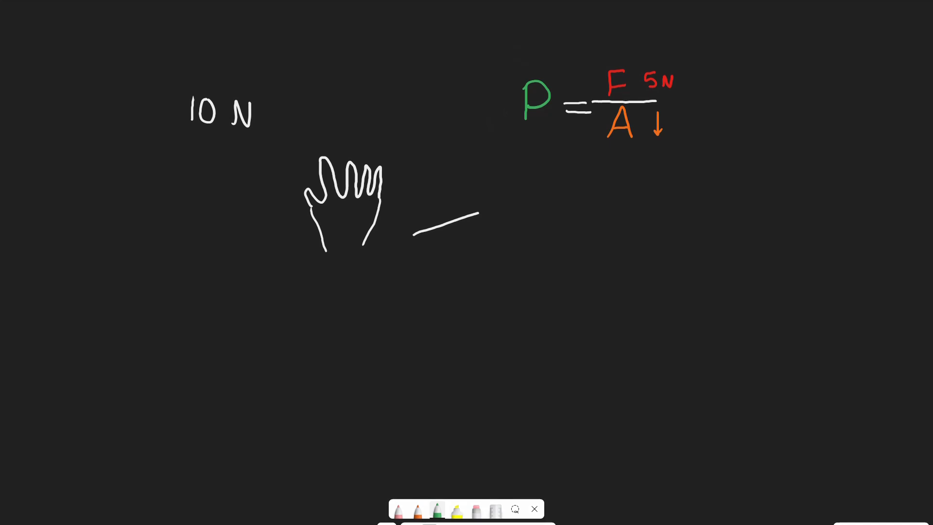
{"action": "left_click_drag", "start_coordinate": [515, 179], "coordinate": [513, 202]}
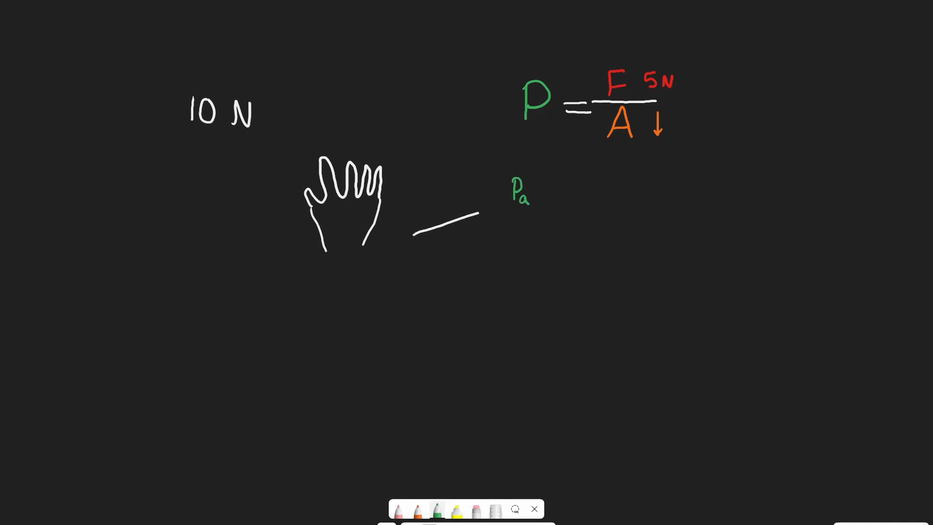
Step: Write the definition 1 Pa = 1N/1m² beside the line, then return to green ink
{"action": "left_click_drag", "start_coordinate": [485, 176], "coordinate": [496, 205]}
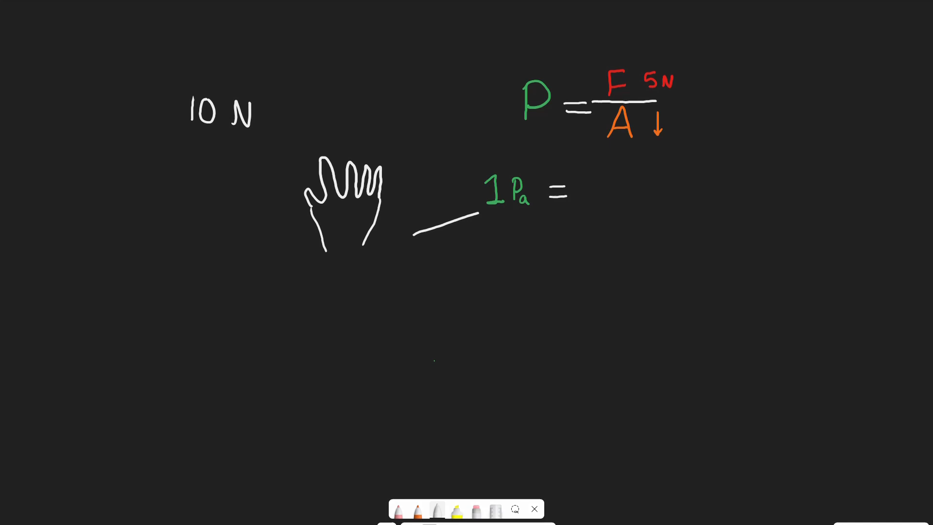
{"action": "type", "text": "1"}
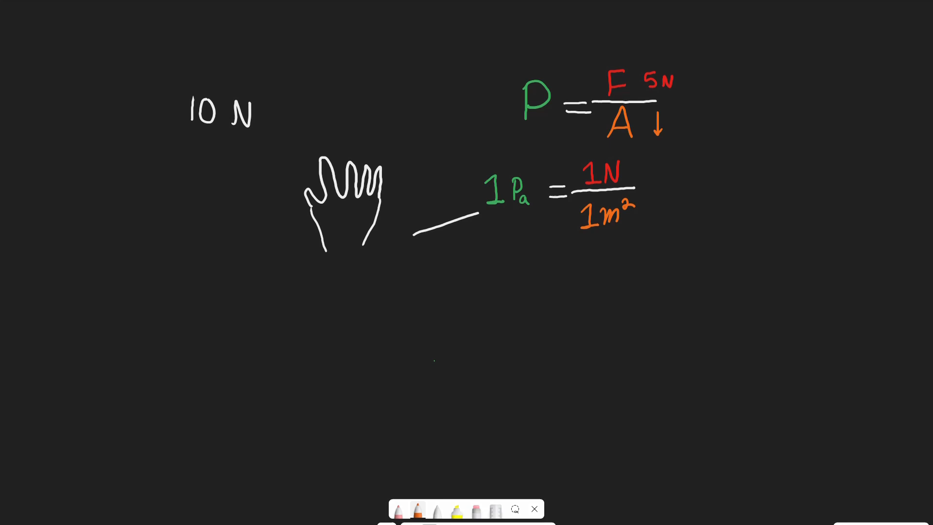
{"action": "left_click", "coordinate": [401, 509]}
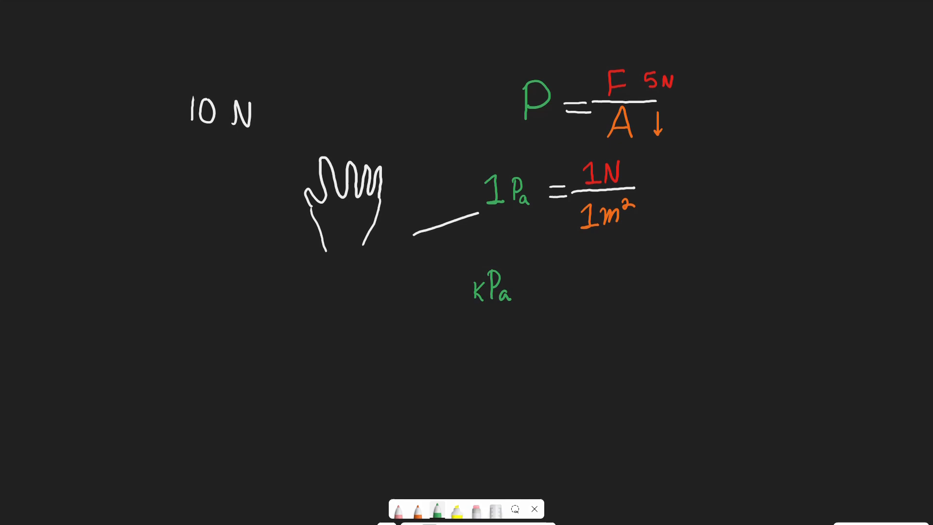
Step: Write '1 atm ≈ 100 kPa' in green below kPa and begin the stick figure's head
{"action": "left_click_drag", "start_coordinate": [488, 357], "coordinate": [490, 392]}
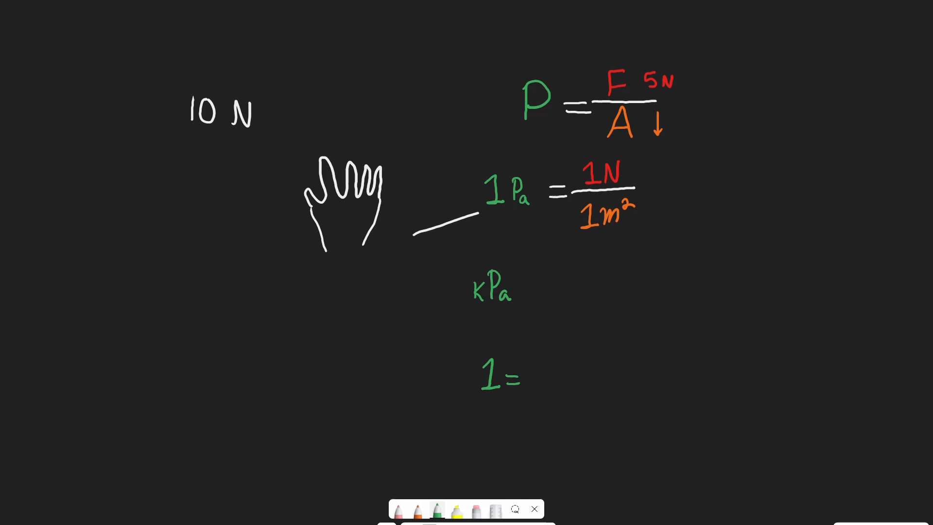
{"action": "left_click", "coordinate": [511, 379]}
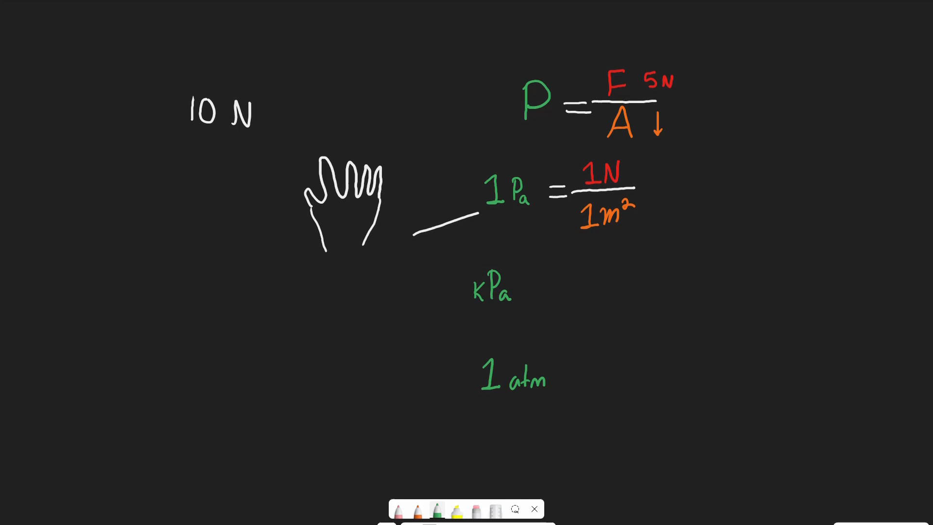
{"action": "type", "text": "="}
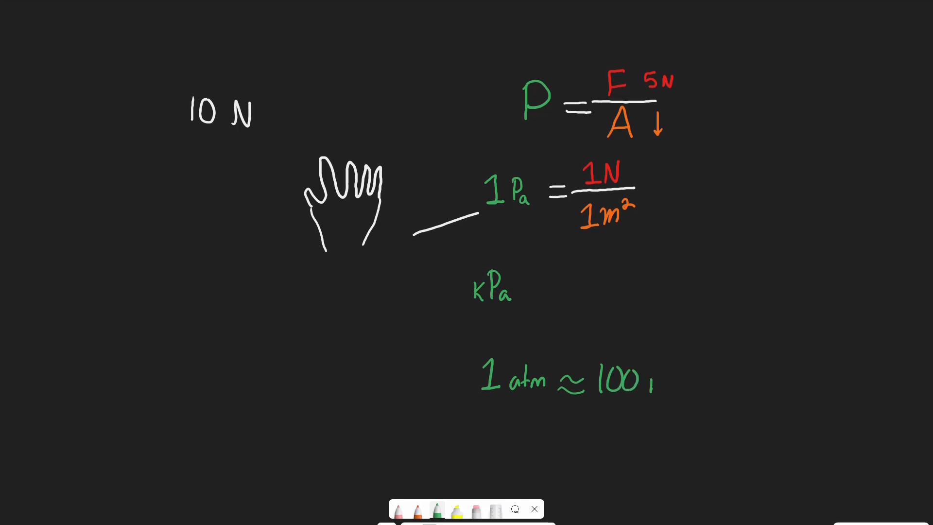
{"action": "type", "text": "kPa"}
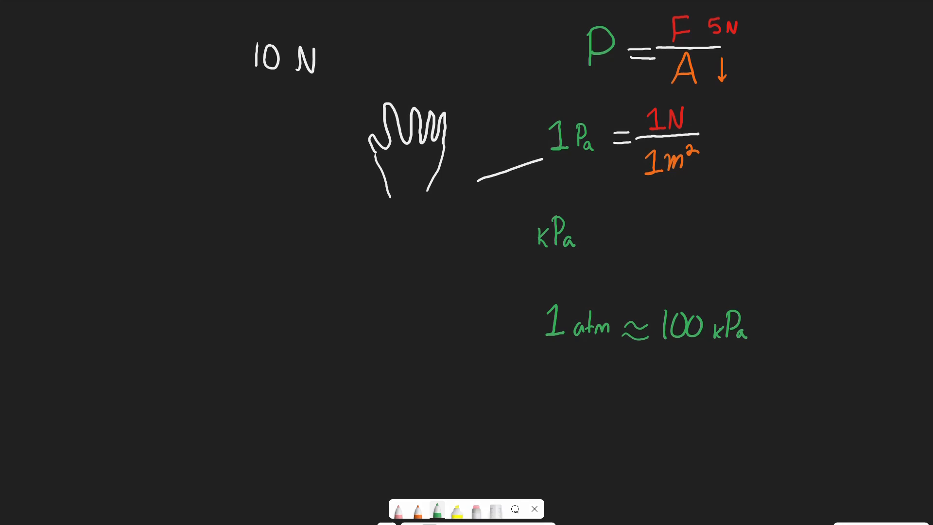
{"action": "left_click_drag", "start_coordinate": [241, 324], "coordinate": [229, 372]}
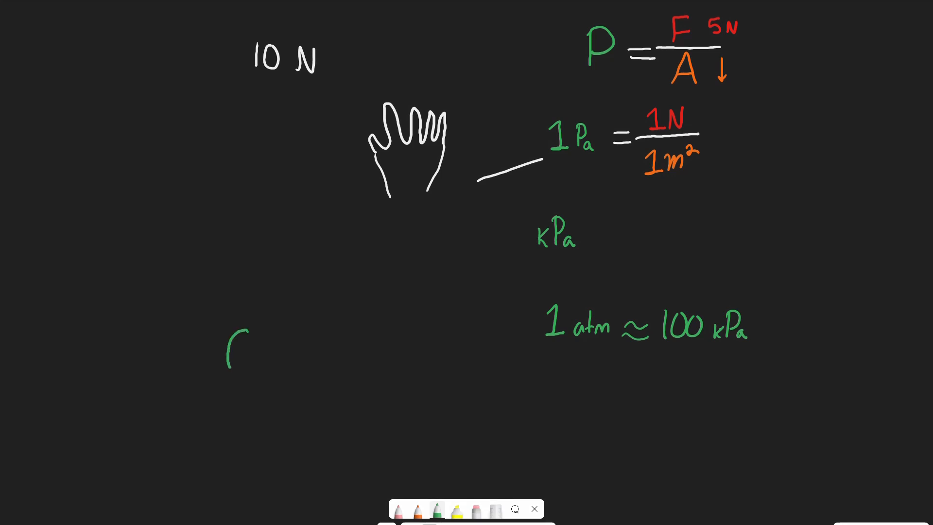
Step: Draw the green stick figure's head and body, then select blue ink
{"action": "left_click_drag", "start_coordinate": [228, 339], "coordinate": [262, 369]}
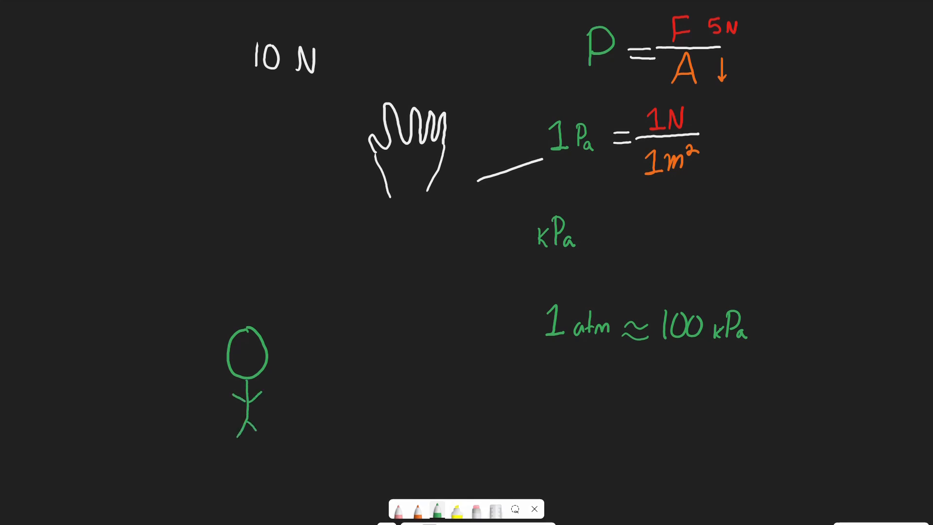
{"action": "left_click_drag", "start_coordinate": [244, 334], "coordinate": [256, 324]}
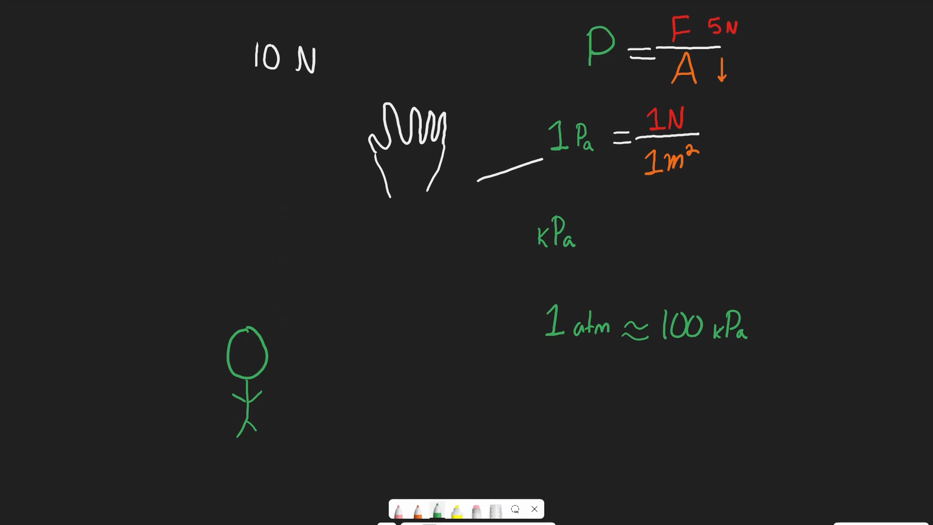
{"action": "left_click", "coordinate": [419, 510]}
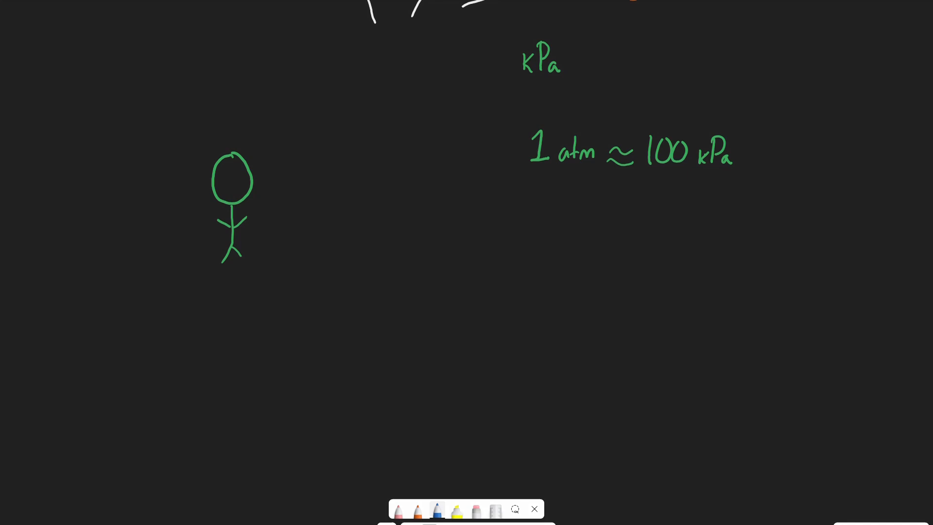
Step: Draw a long blue water-surface line beneath the stick figure and pan to make room below
{"action": "left_click_drag", "start_coordinate": [296, 310], "coordinate": [708, 310]}
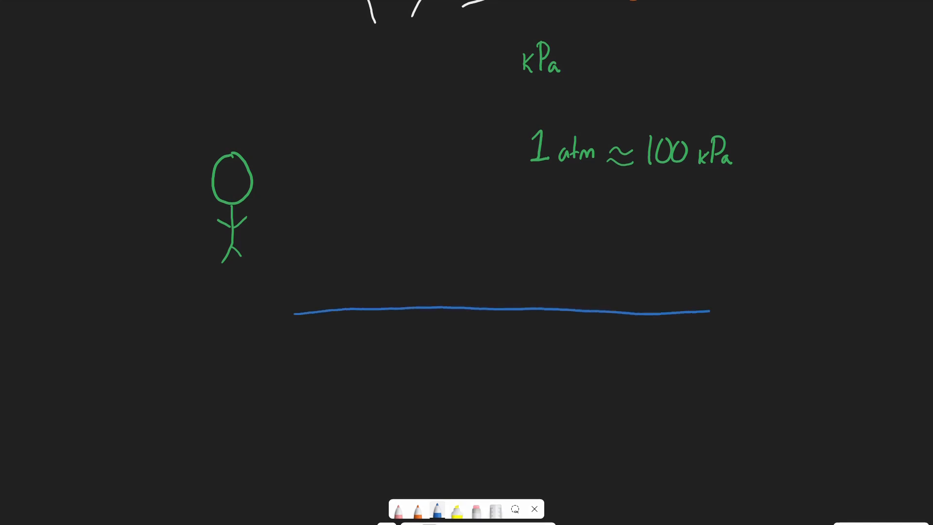
{"action": "left_click_drag", "start_coordinate": [708, 312], "coordinate": [773, 310]}
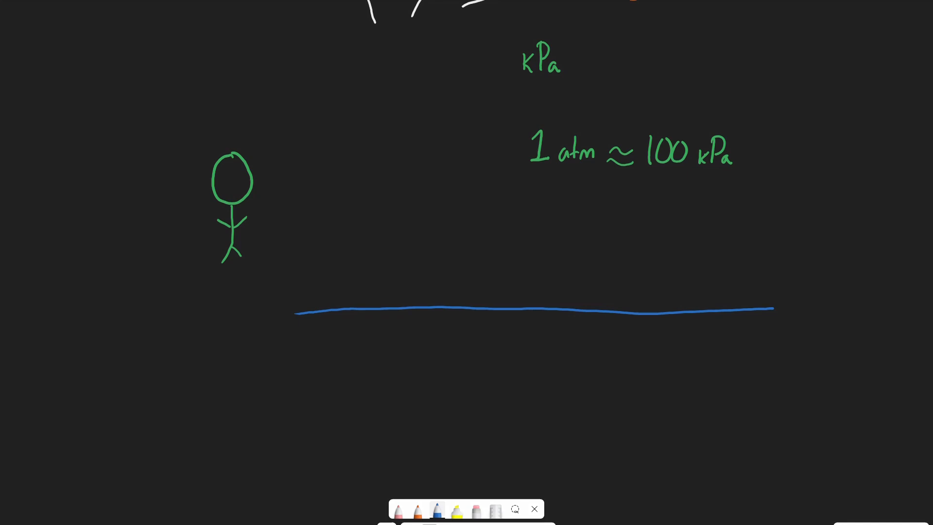
{"action": "left_click", "coordinate": [417, 509]}
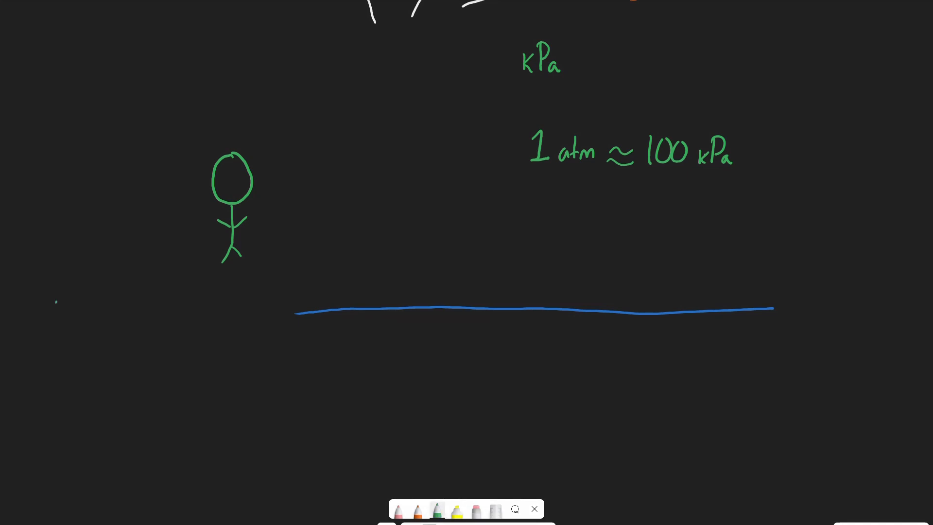
{"action": "left_click_drag", "start_coordinate": [53, 304], "coordinate": [53, 357]}
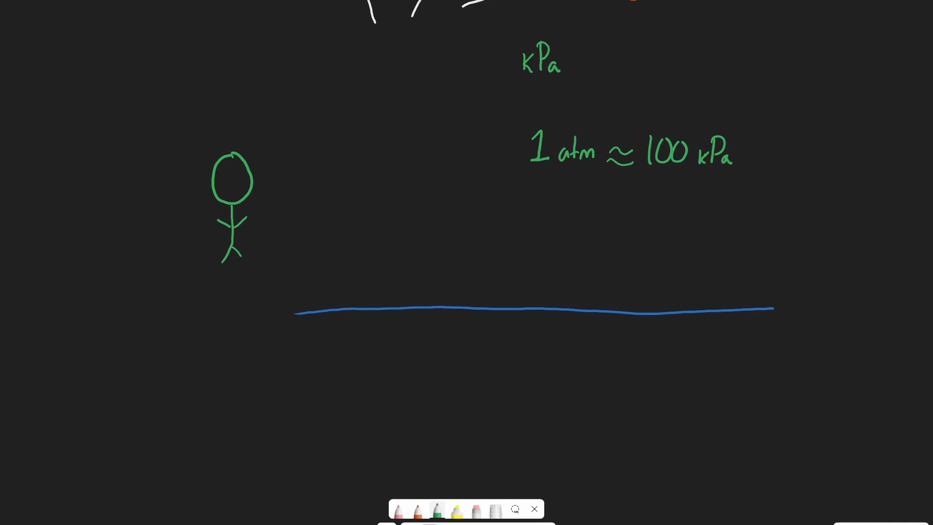
{"action": "left_click_drag", "start_coordinate": [72, 163], "coordinate": [53, 384]}
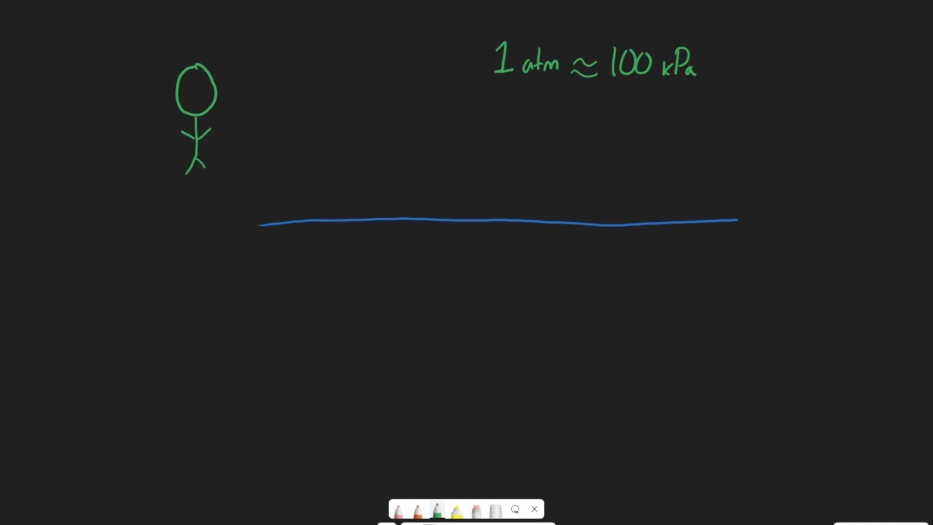
{"action": "left_click_drag", "start_coordinate": [427, 225], "coordinate": [456, 222]}
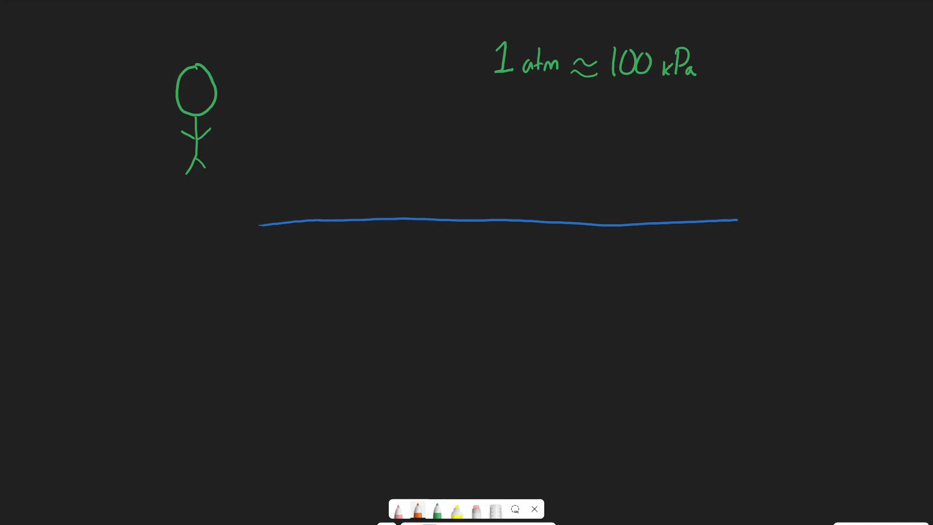
{"action": "left_click", "coordinate": [399, 509]}
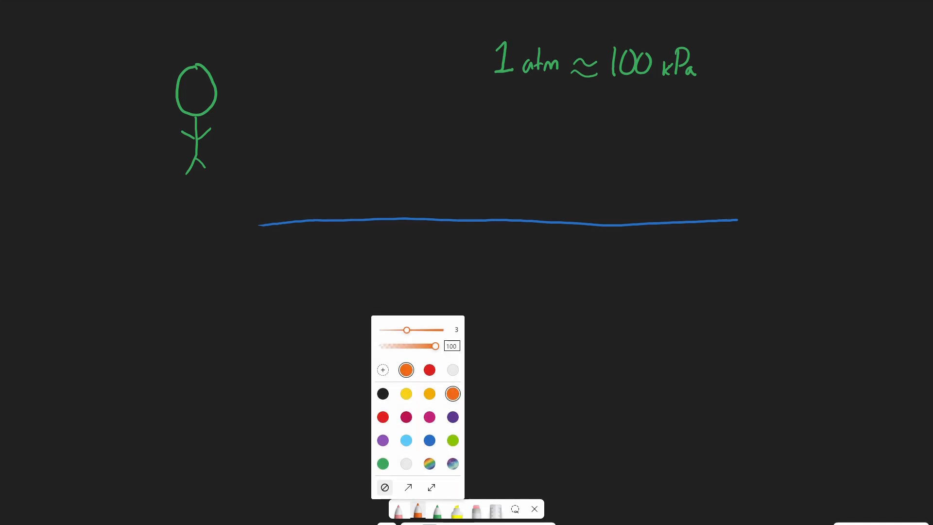
Step: Write a green 'P hydrostatic' below the water line, followed by '= ρ'
{"action": "left_click", "coordinate": [405, 464]}
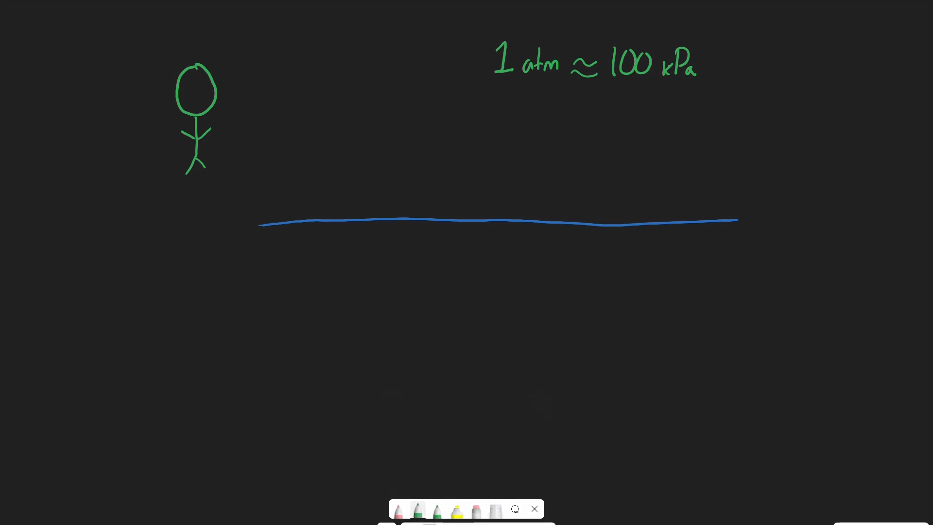
{"action": "left_click_drag", "start_coordinate": [385, 252], "coordinate": [397, 289]}
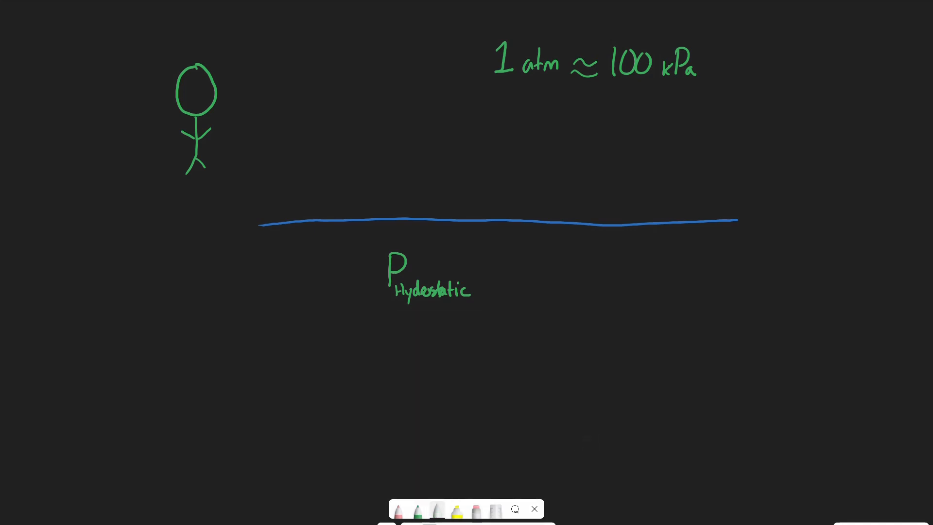
{"action": "left_click_drag", "start_coordinate": [479, 273], "coordinate": [512, 287]}
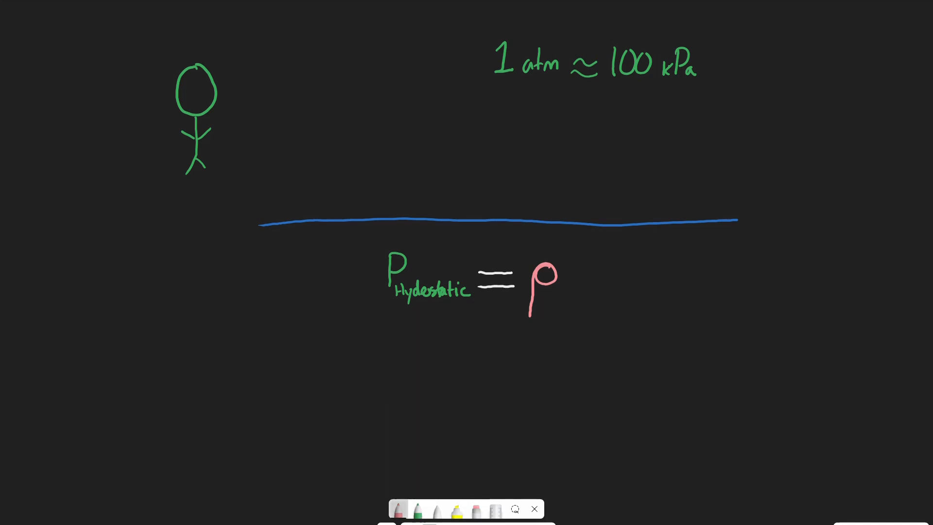
Step: Add a yellow g and orange h after ρ, and place a depth dot to the right
{"action": "left_click", "coordinate": [398, 511]}
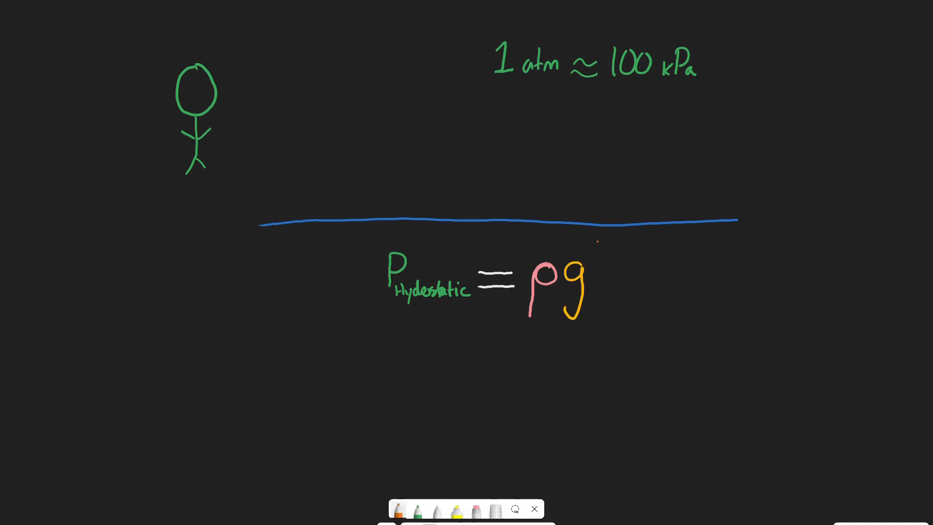
{"action": "type", "text": "h"}
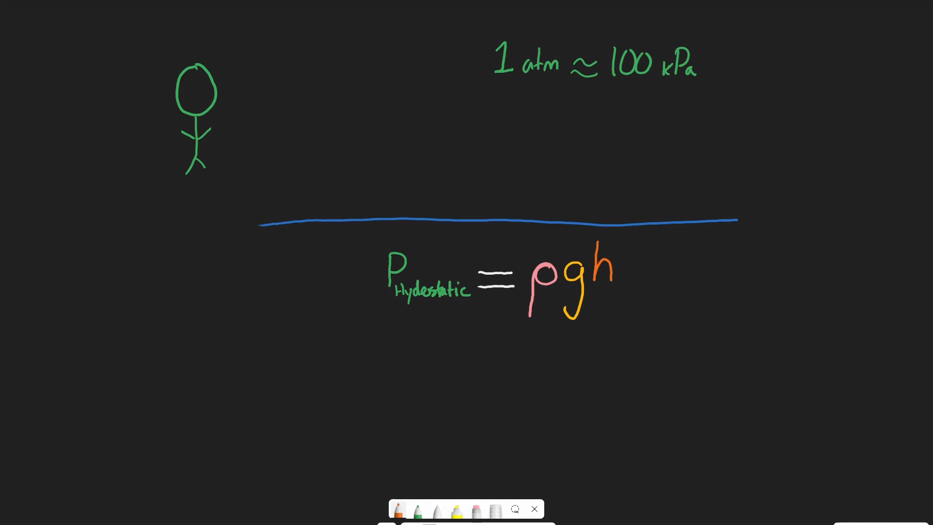
{"action": "left_click", "coordinate": [660, 281]}
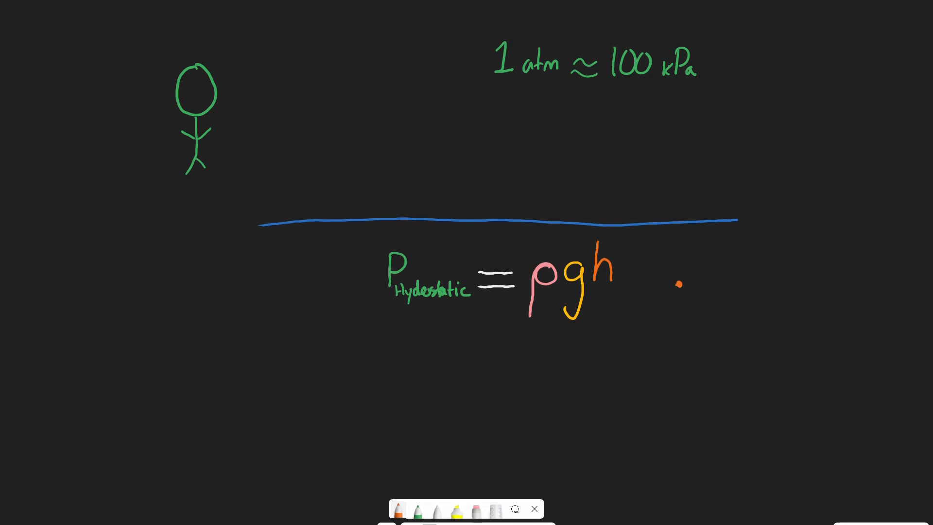
Step: Add a deeper orange dot, label the points 10m and 1000m, and draw a green vertical line
{"action": "left_click", "coordinate": [678, 387]}
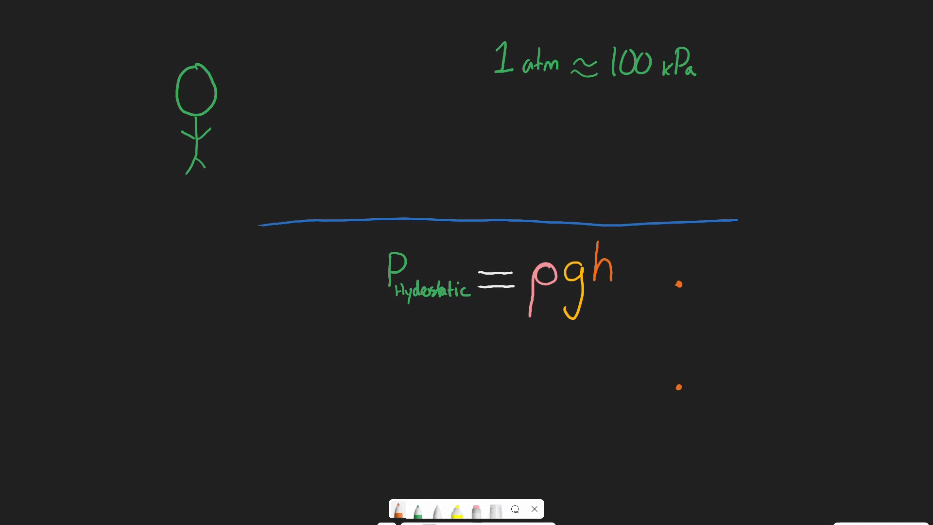
{"action": "left_click", "coordinate": [622, 279]}
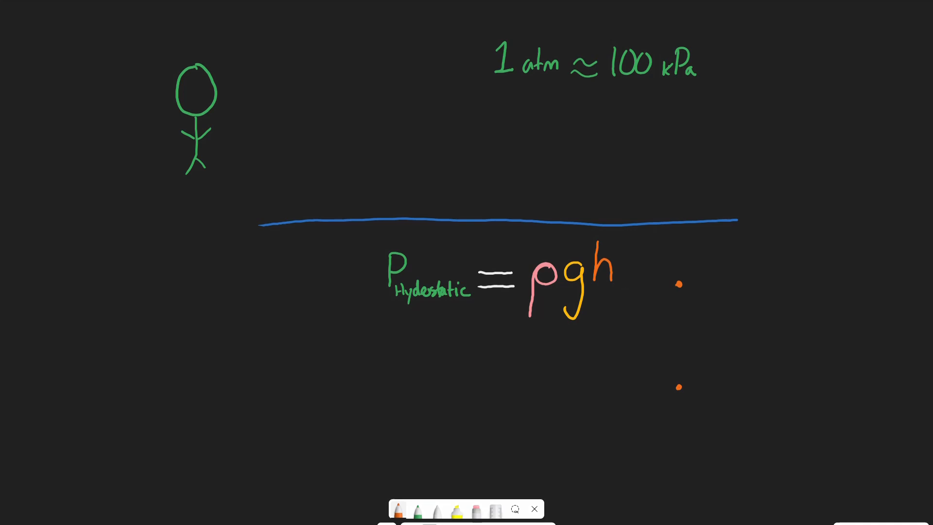
{"action": "type", "text": "10m"}
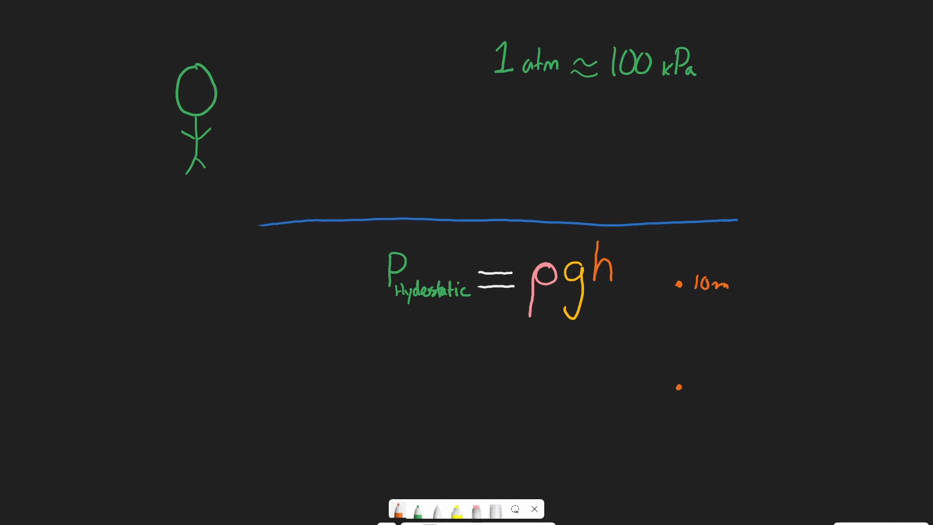
{"action": "type", "text": "1000 m"}
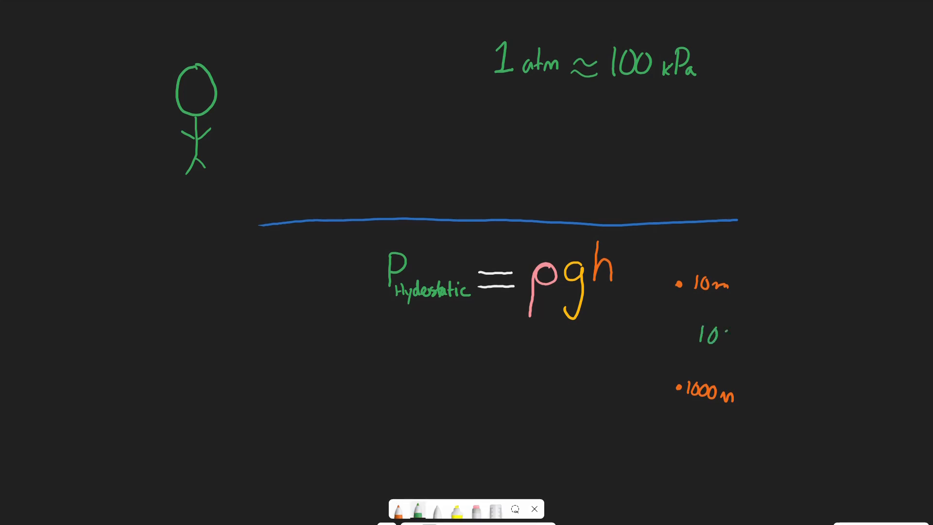
{"action": "type", "text": "100X"}
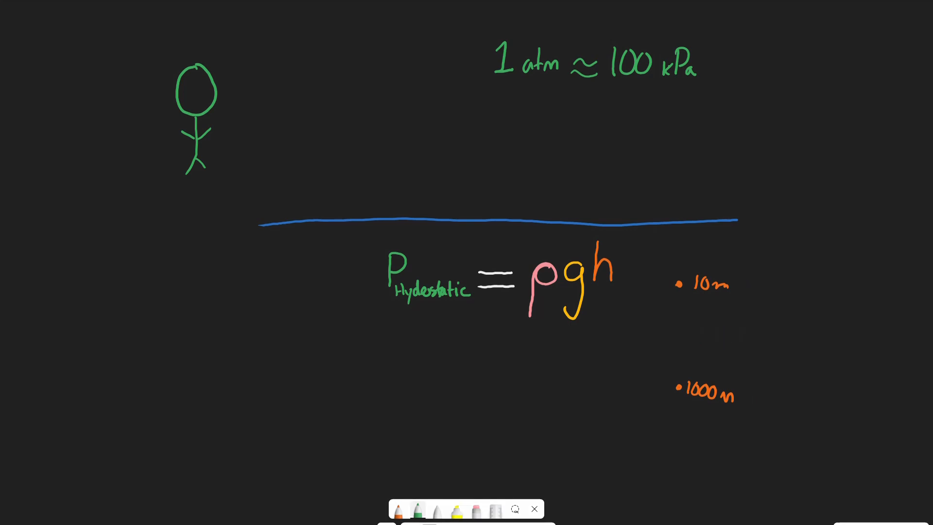
{"action": "left_click_drag", "start_coordinate": [326, 437], "coordinate": [332, 476]}
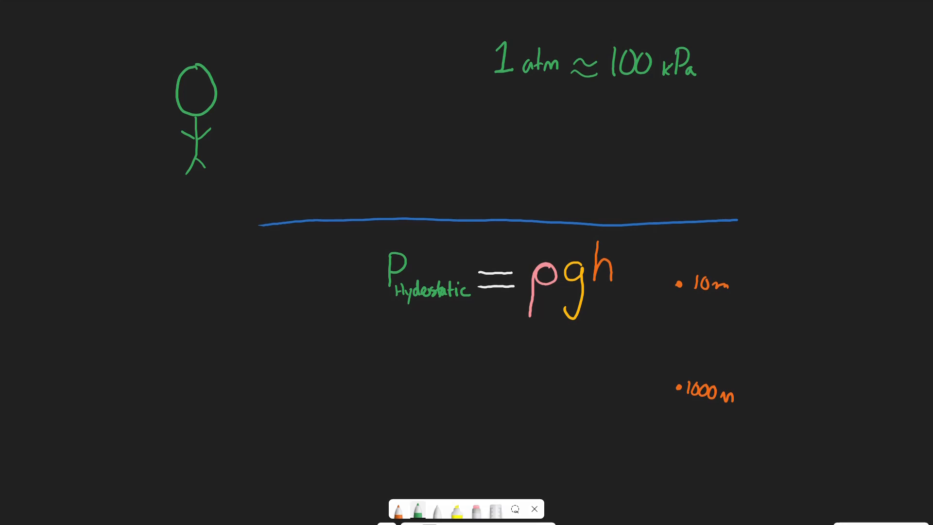
{"action": "left_click_drag", "start_coordinate": [319, 323], "coordinate": [321, 476]}
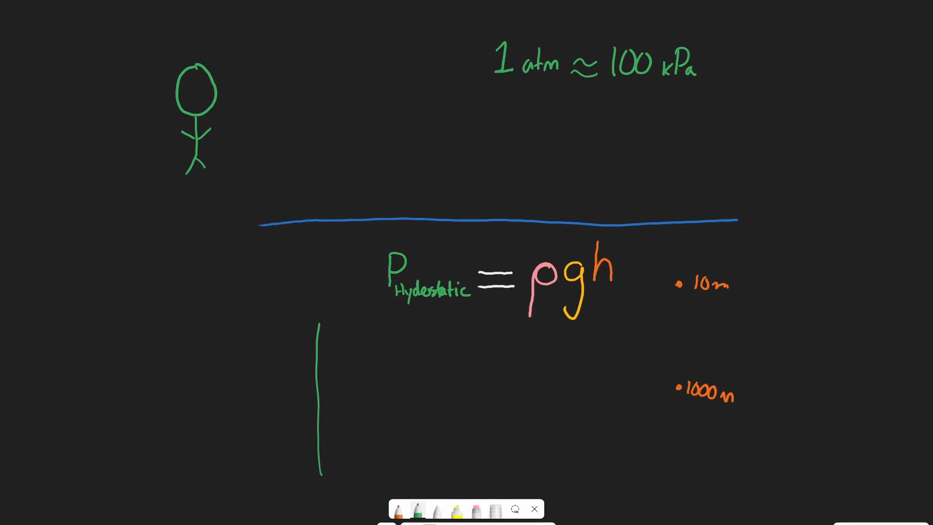